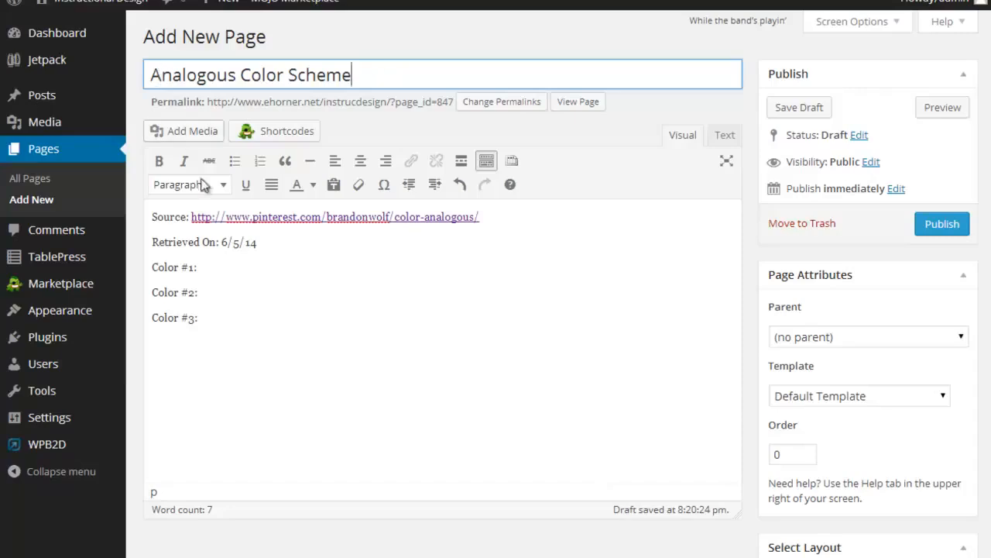
Insert a horizontal line right after the 'Retrieved On' date line
left_click(264, 242)
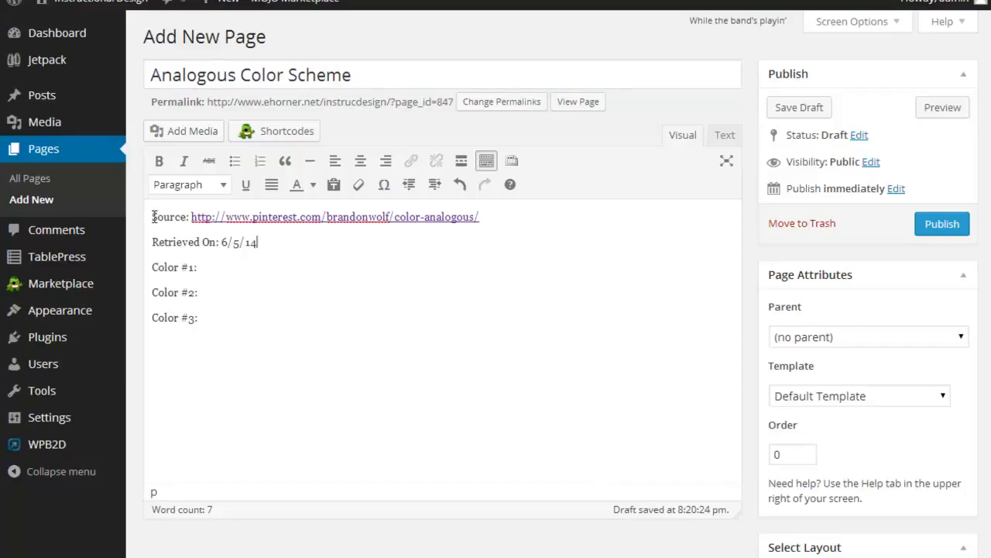
mouse_move(379, 217)
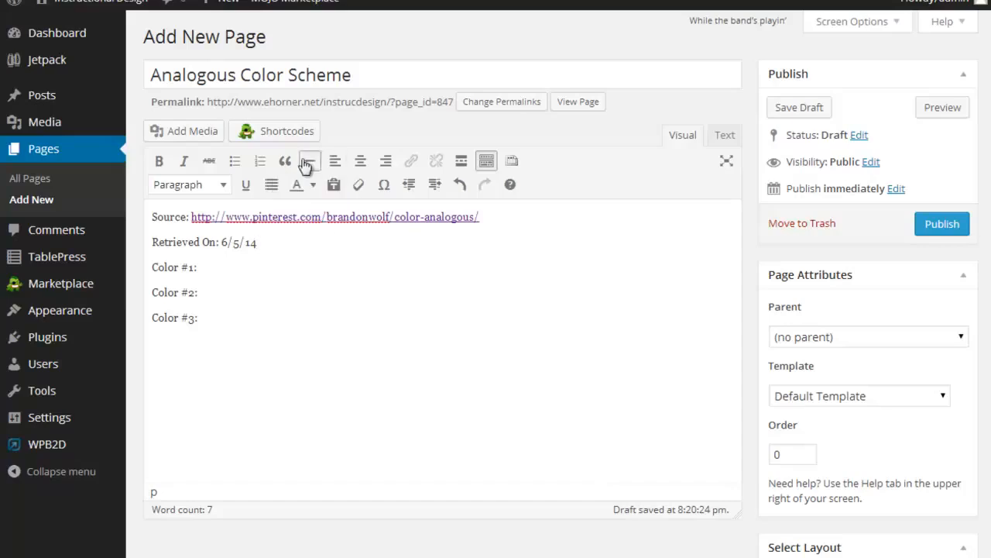
left_click(310, 160)
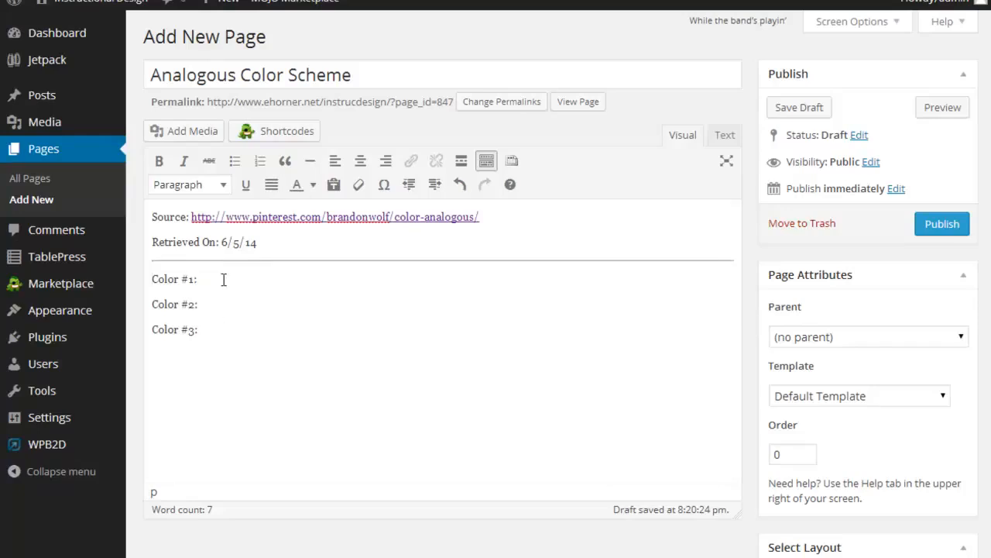
left_click(200, 279)
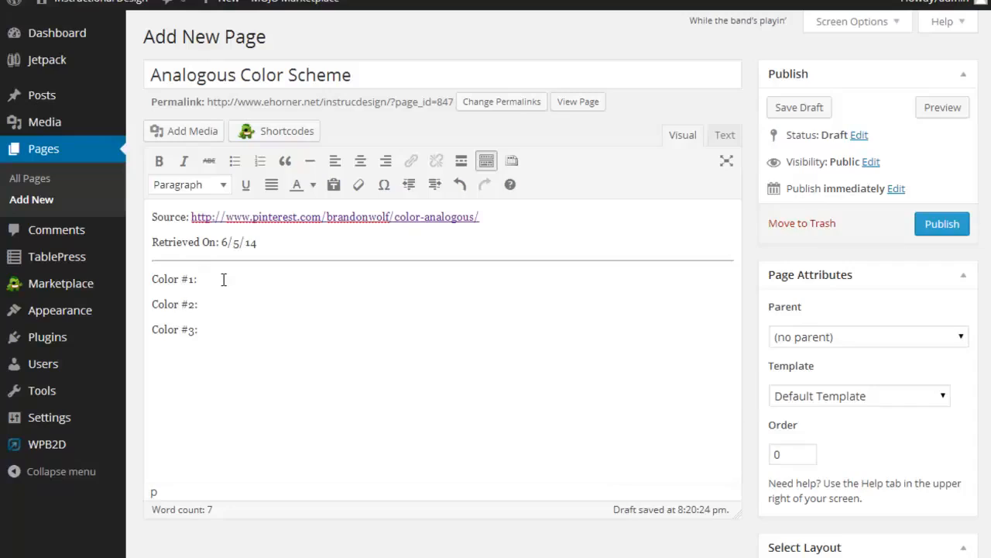
left_click(200, 278)
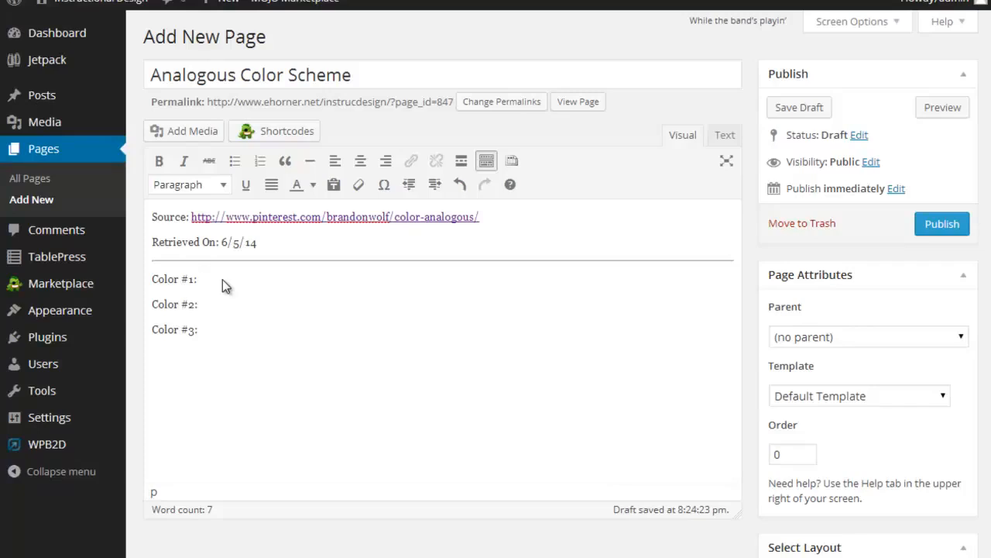
left_click(200, 279)
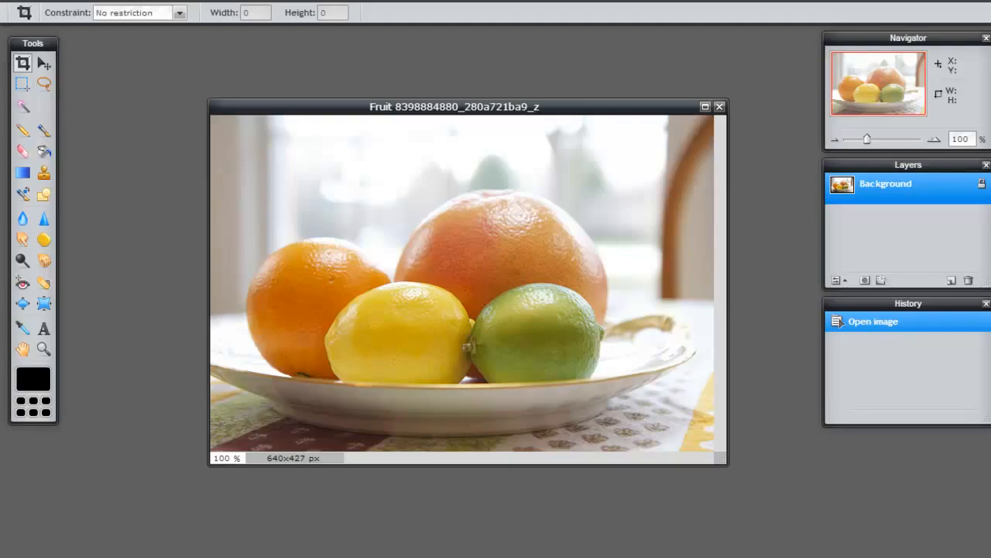
mouse_move(501, 247)
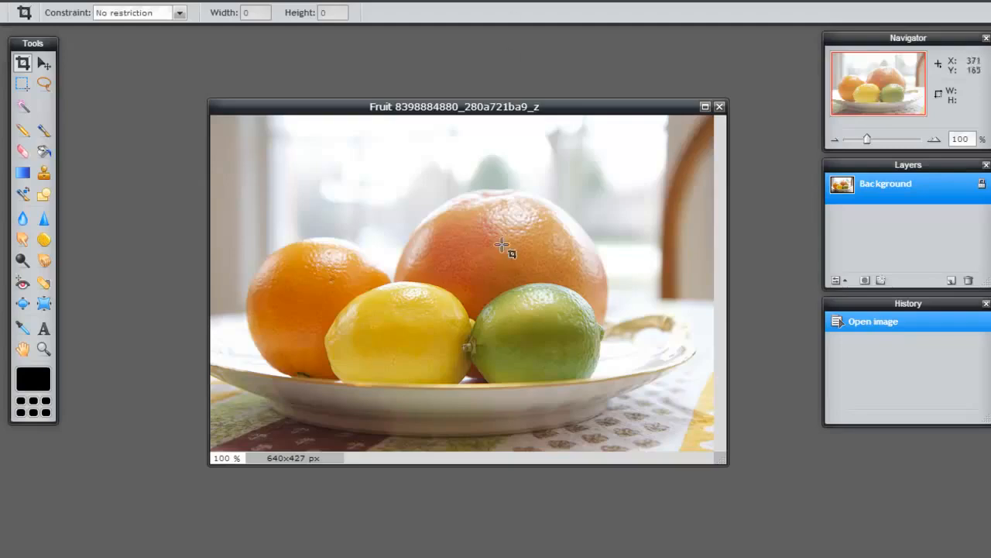
mouse_move(329, 302)
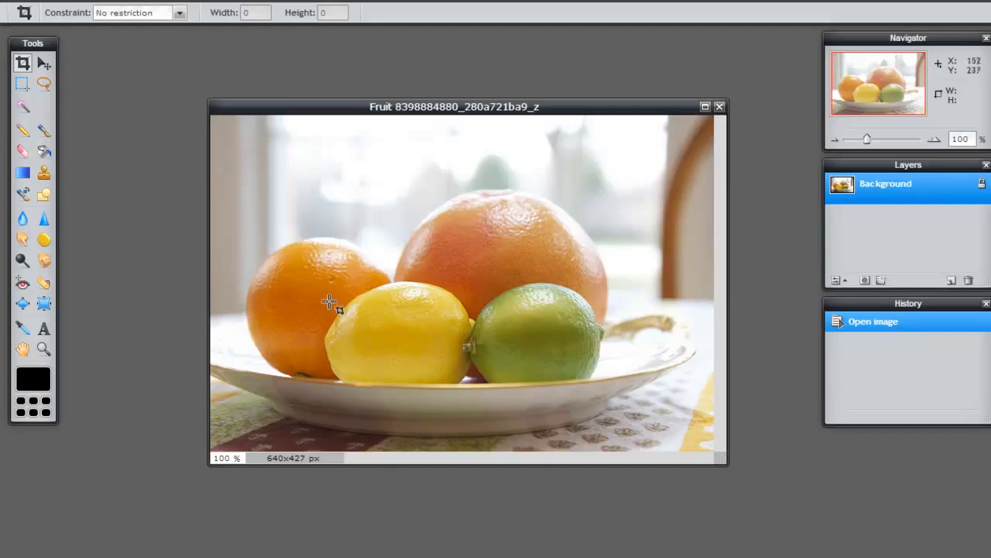
mouse_move(377, 251)
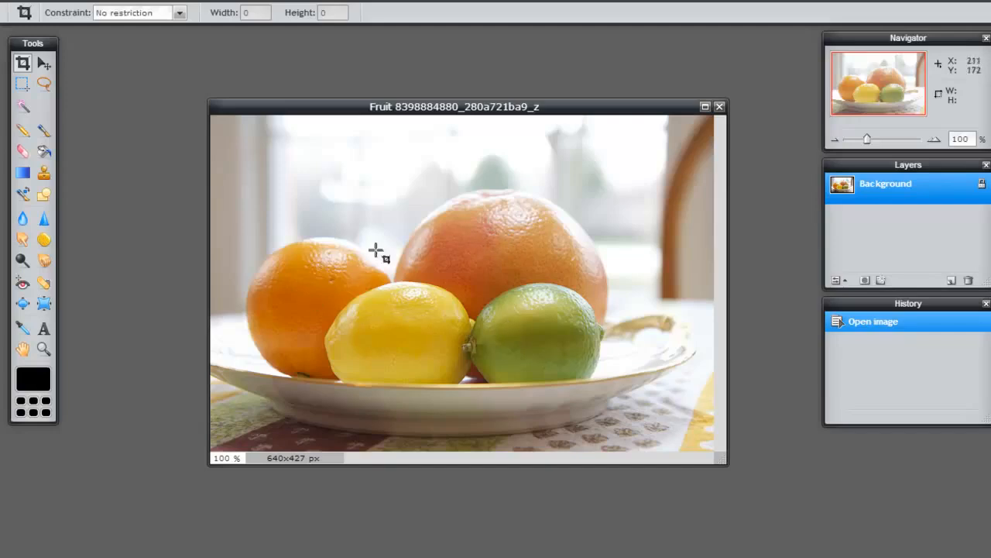
mouse_move(70, 80)
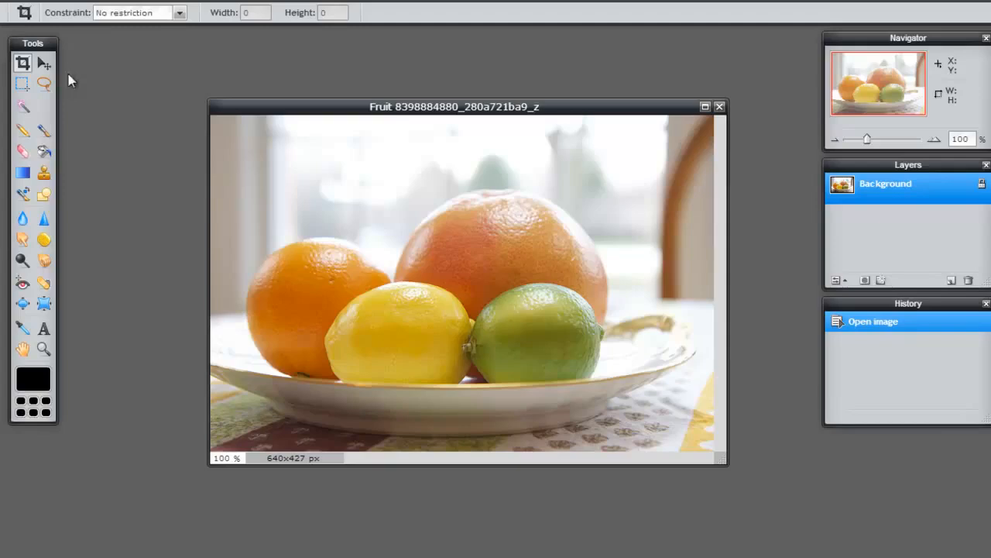
Drag the Tools palette slightly to the right in the Pixlr workspace
left_click_drag(32, 42, 104, 49)
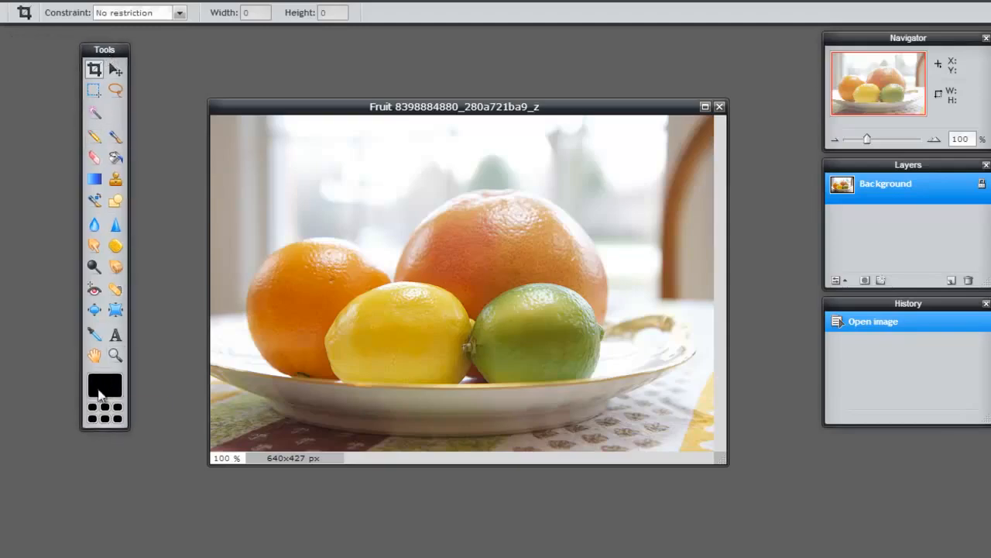
Open the foreground color chooser, move it aside, and eyedropper-sample the lemon's yellows
left_click(105, 388)
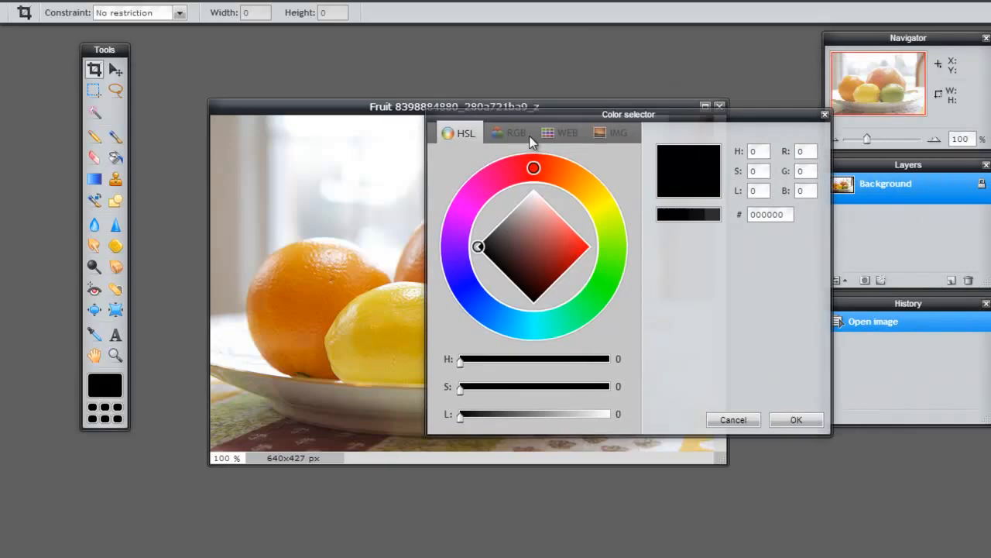
left_click_drag(628, 114, 728, 42)
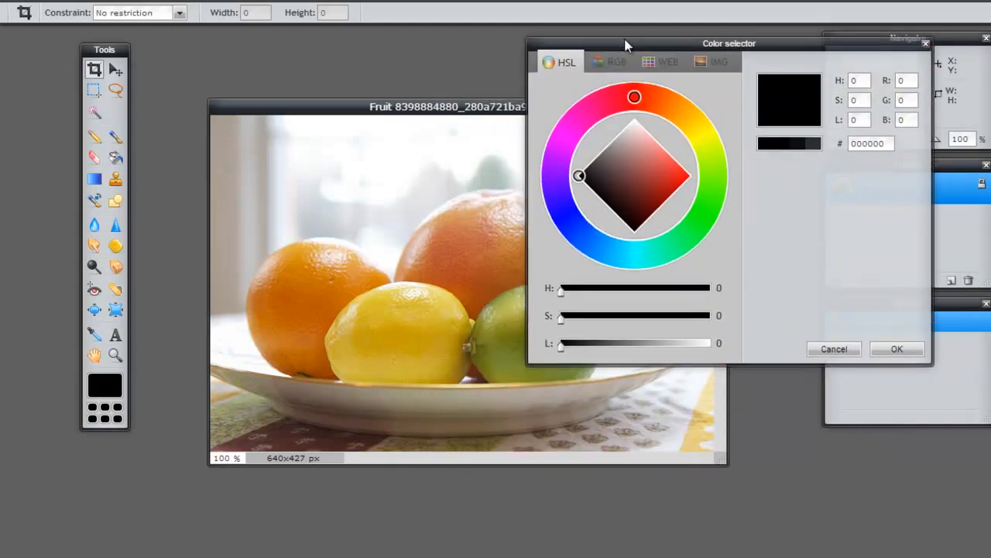
mouse_move(604, 146)
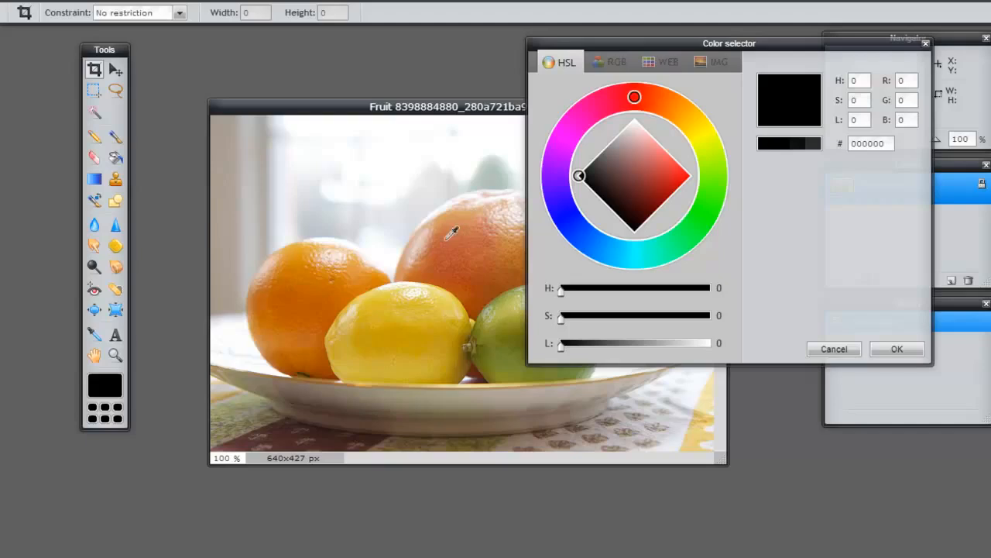
mouse_move(358, 293)
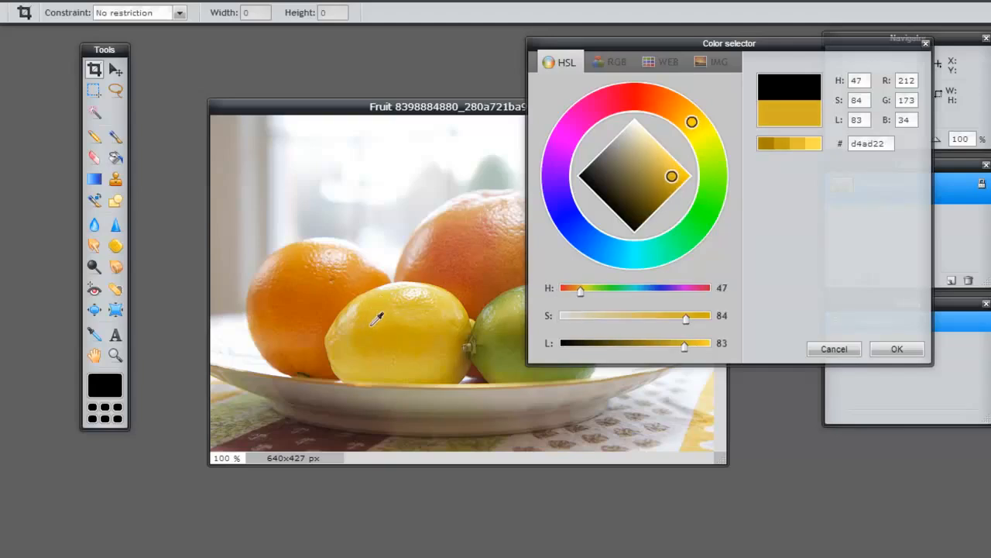
left_click_drag(671, 177, 644, 143)
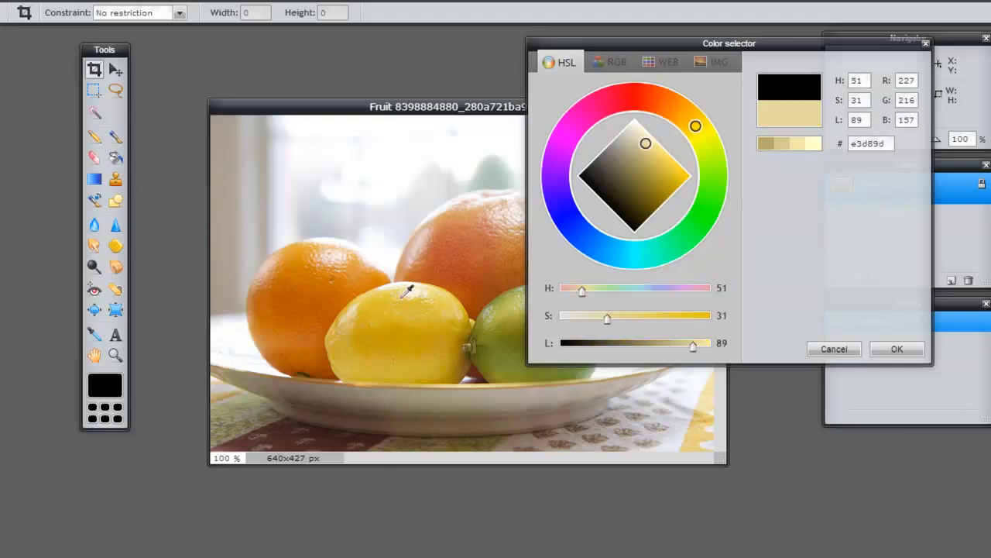
left_click_drag(645, 143, 667, 166)
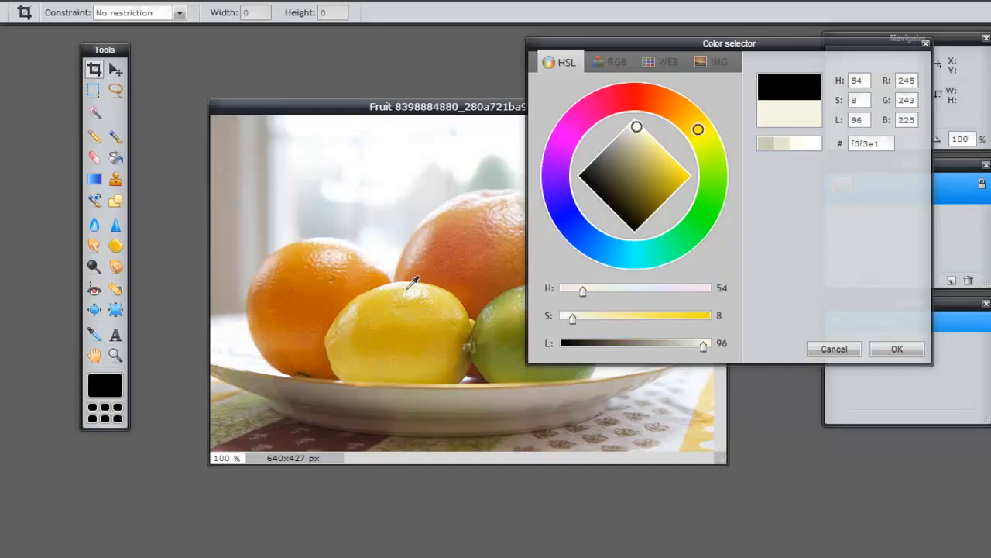
left_click_drag(698, 129, 681, 113)
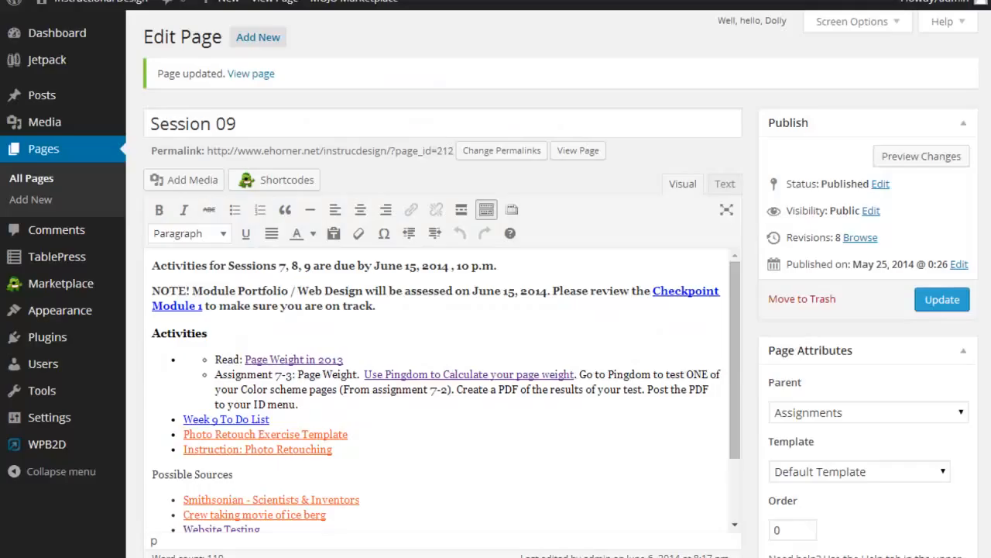
Enter 'dec140 (Yellow in Lemon)' after the Color #1 label
left_click(31, 199)
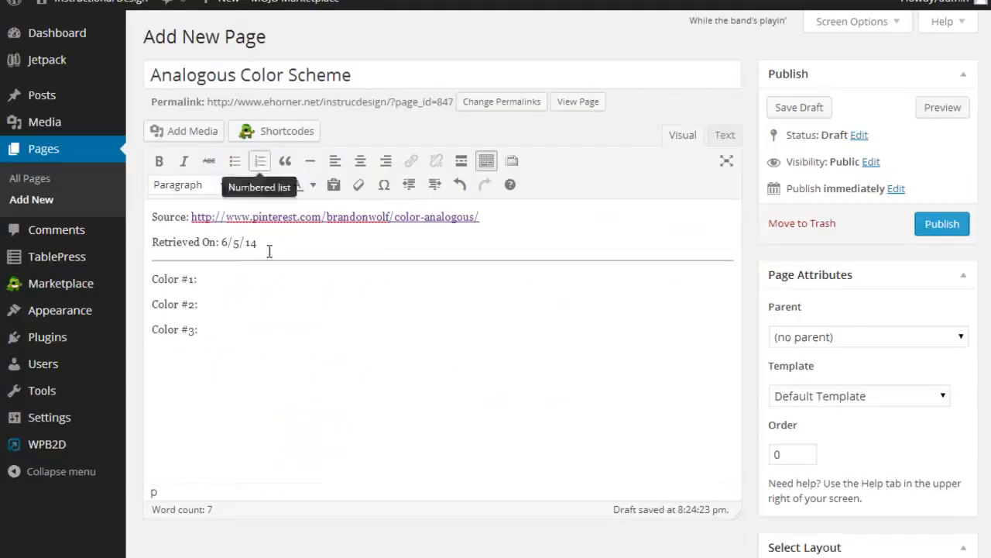
type("dec140")
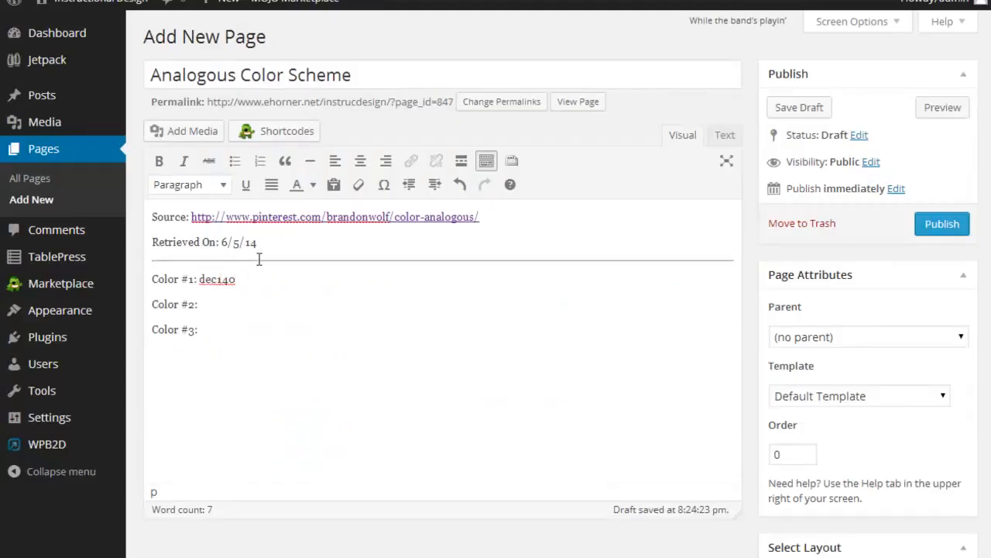
type("(Yell")
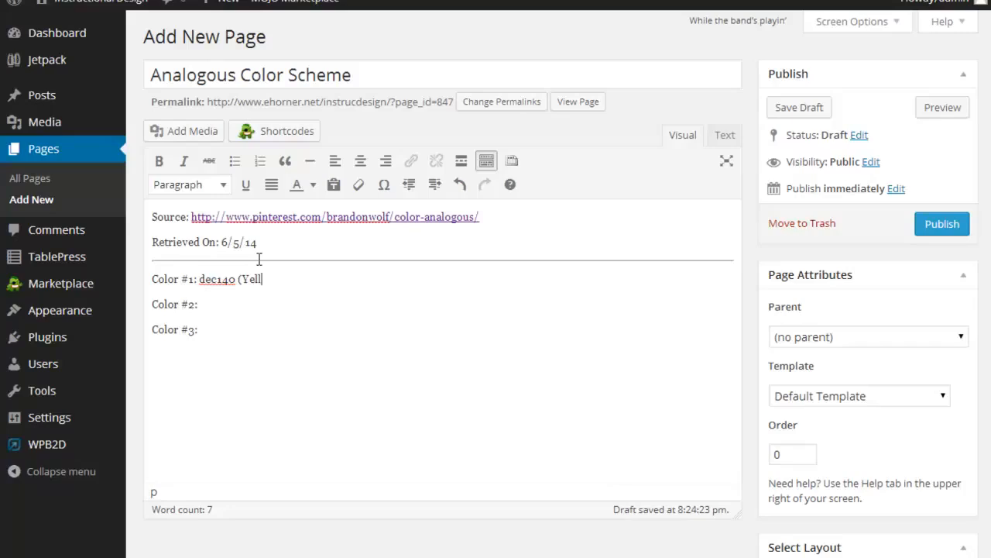
type("ow in")
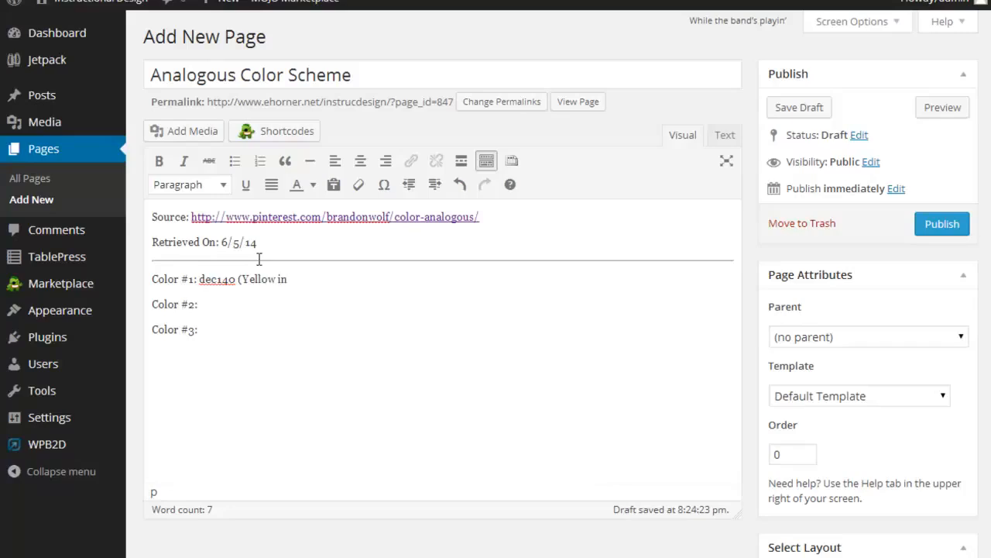
type("Lemon)")
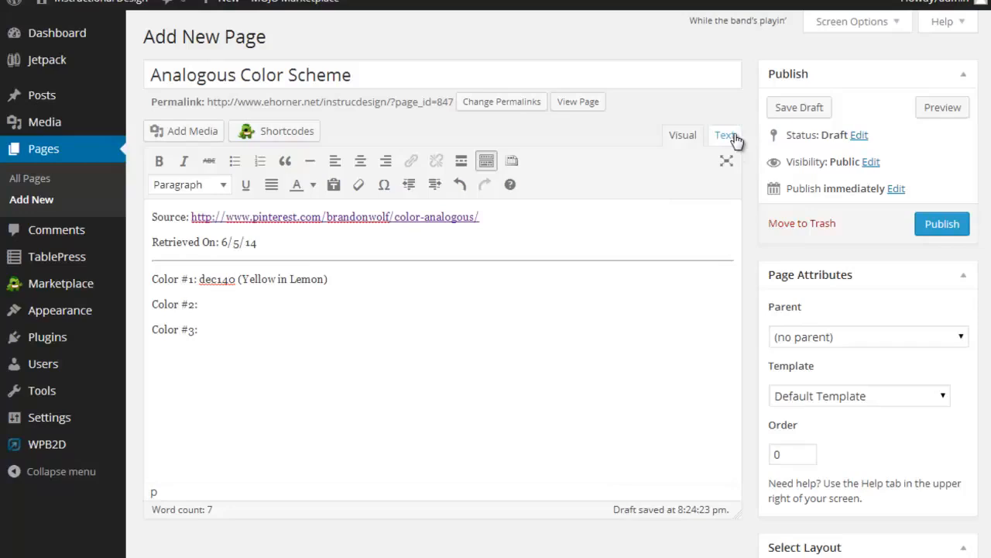
left_click(682, 134)
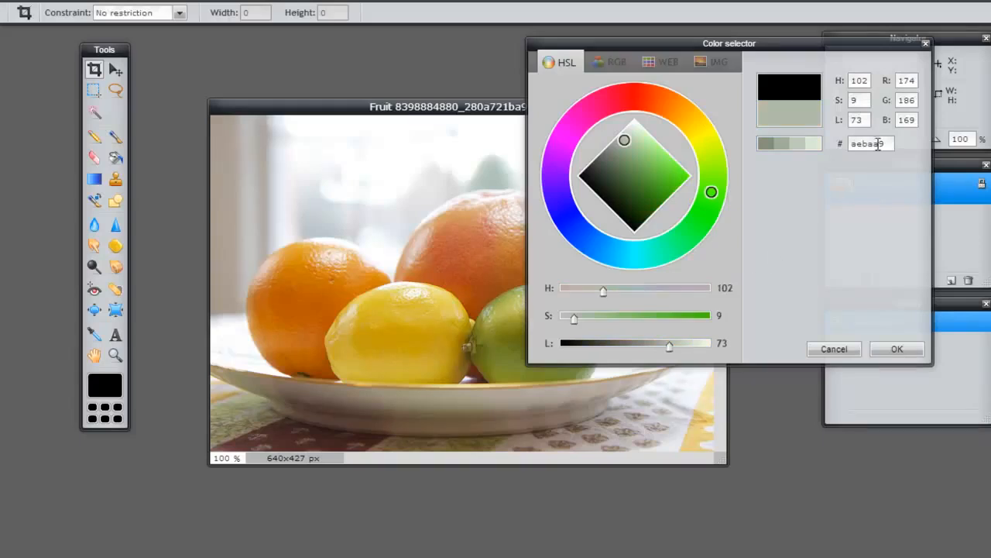
Select the lime's hex code in the Color selector's # field to copy it
triple_click(867, 143)
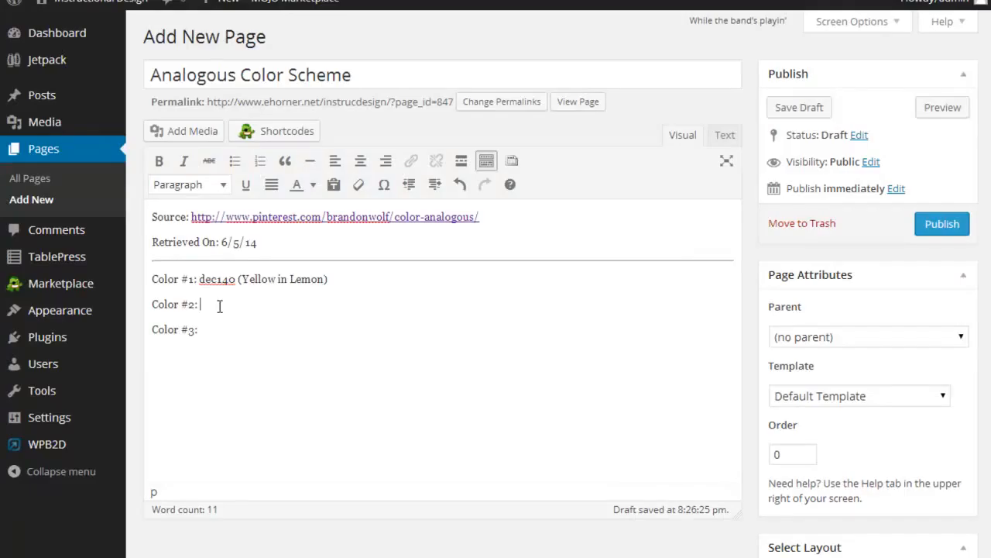
Type 'aebaa9 (Green in Lime)' for Color #2 and 'cf8d32 (Orange in Oranges)' for Color #3
type("aebaag (")
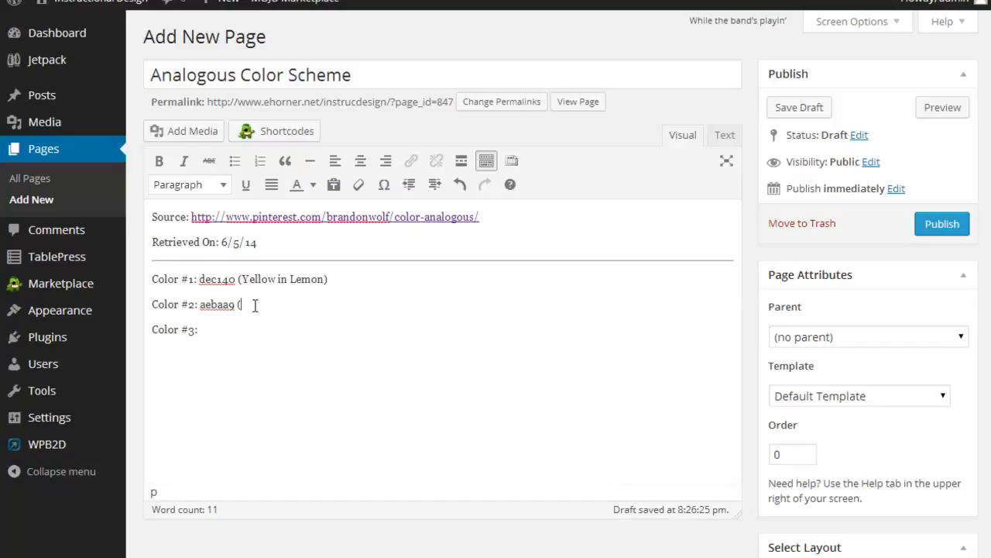
type("Green in Li")
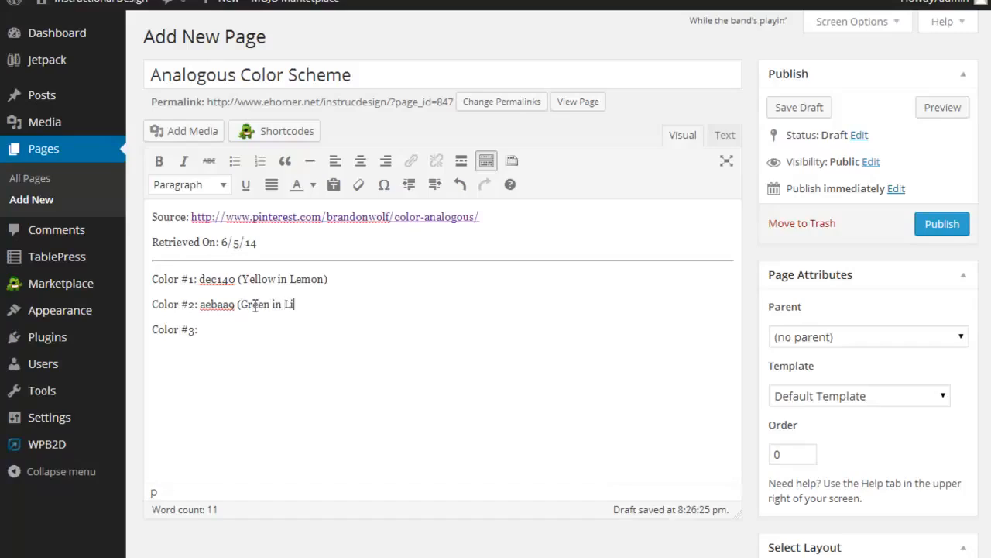
type("me)")
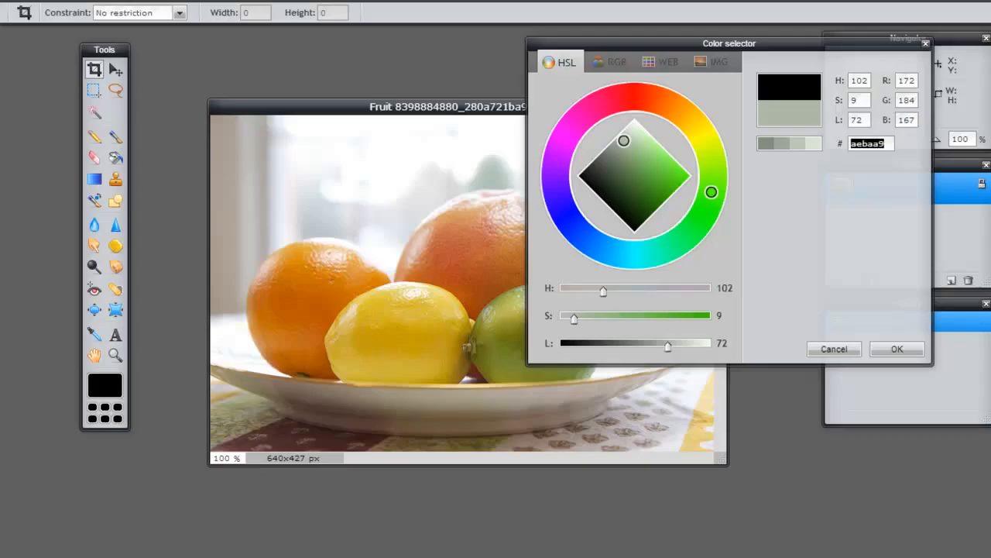
mouse_move(304, 263)
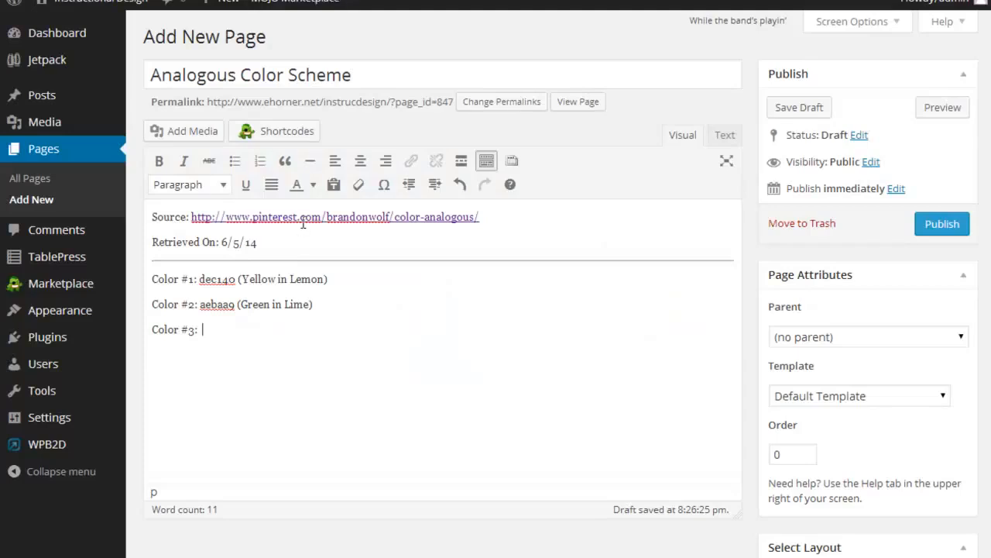
type("cf8d32 (")
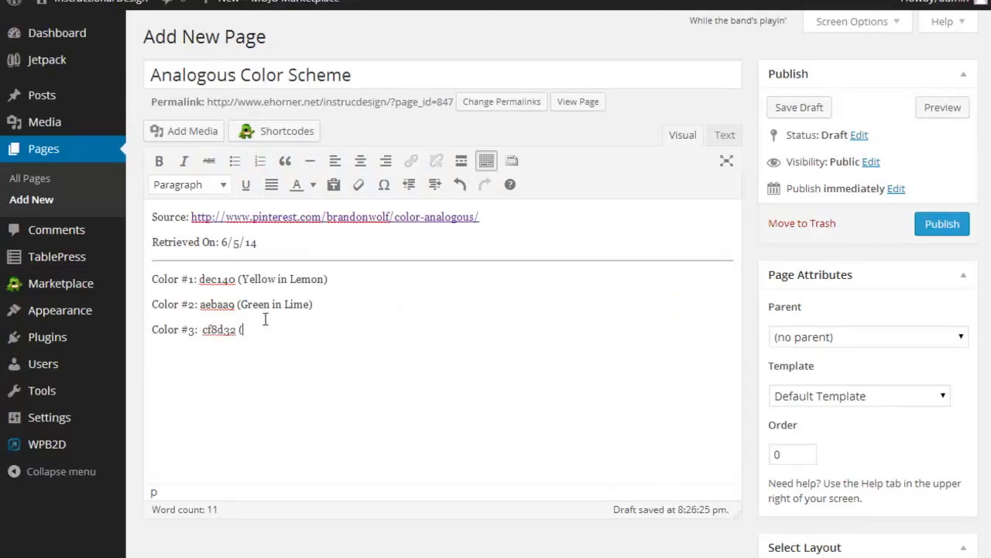
type("Orange in Oranges")
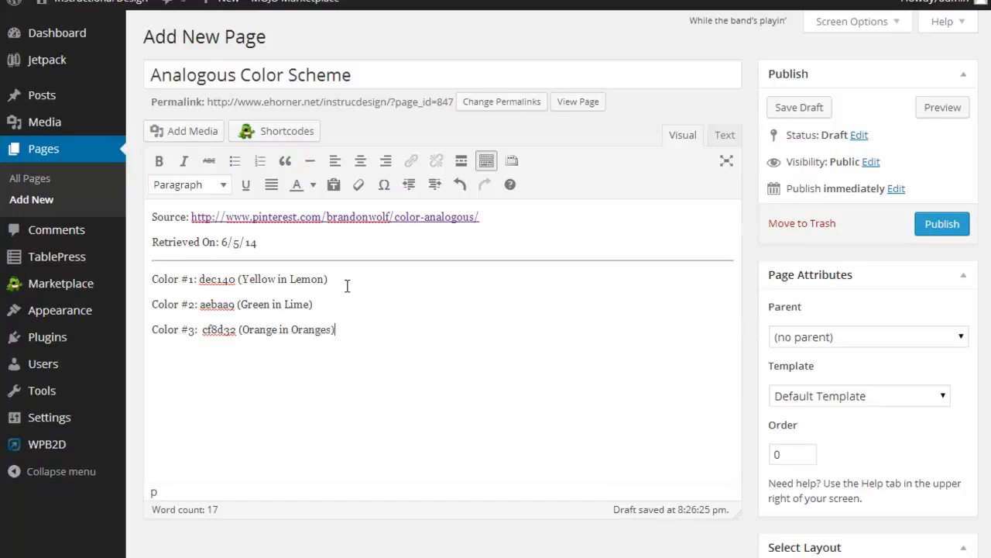
Publish the 'Analogous Color Scheme' page from the Publish box
key("enter")
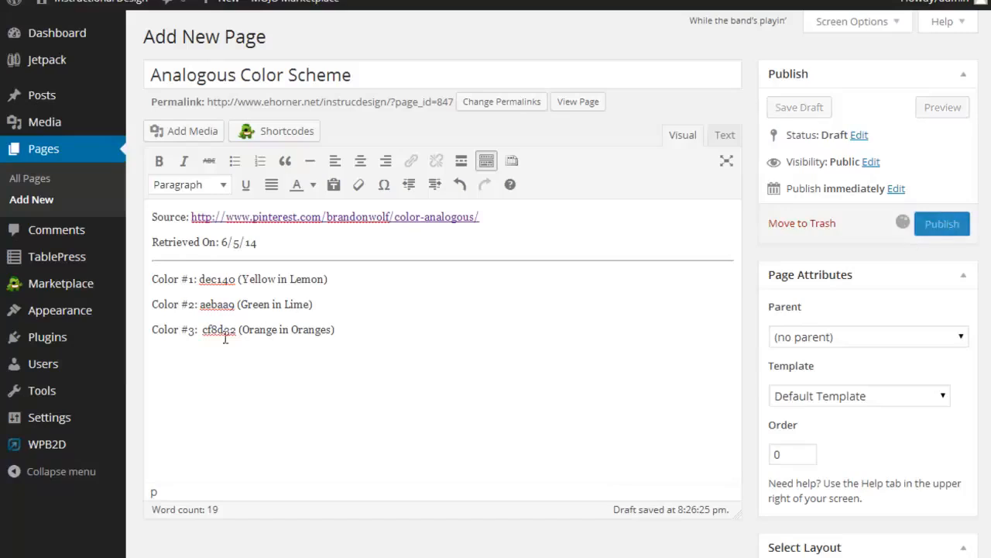
mouse_move(209, 344)
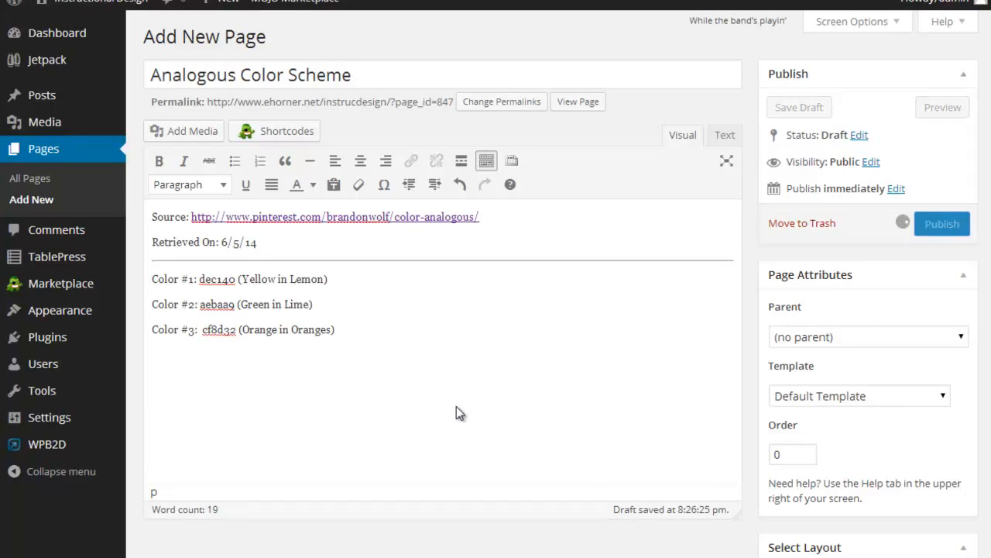
left_click(942, 223)
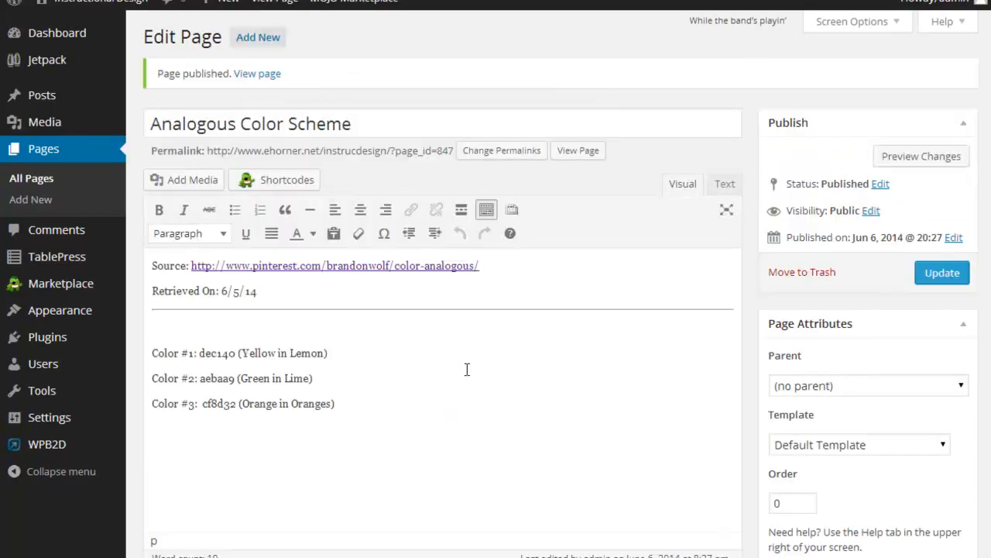
scroll("down", 3)
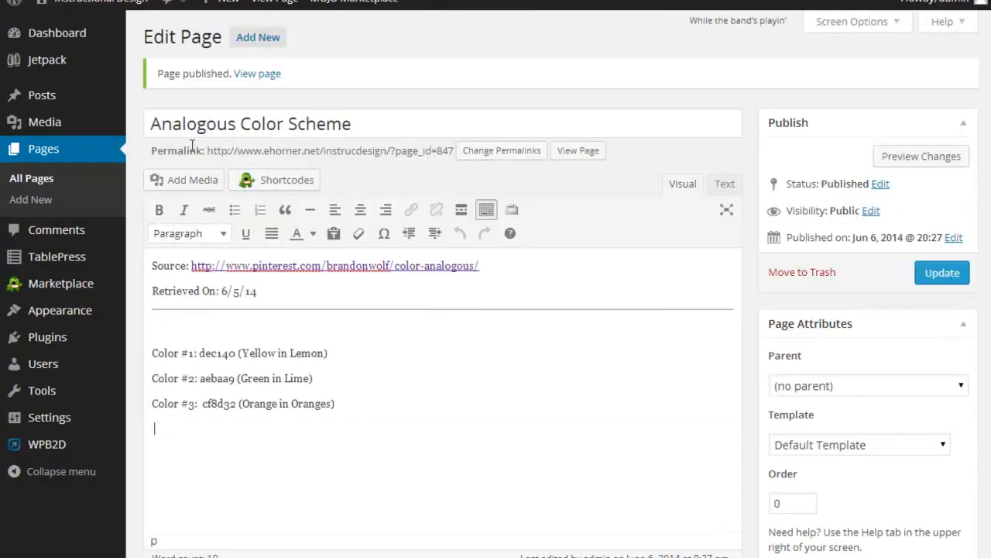
Upload the Fruit jpg from the computer through Add Media
left_click(183, 179)
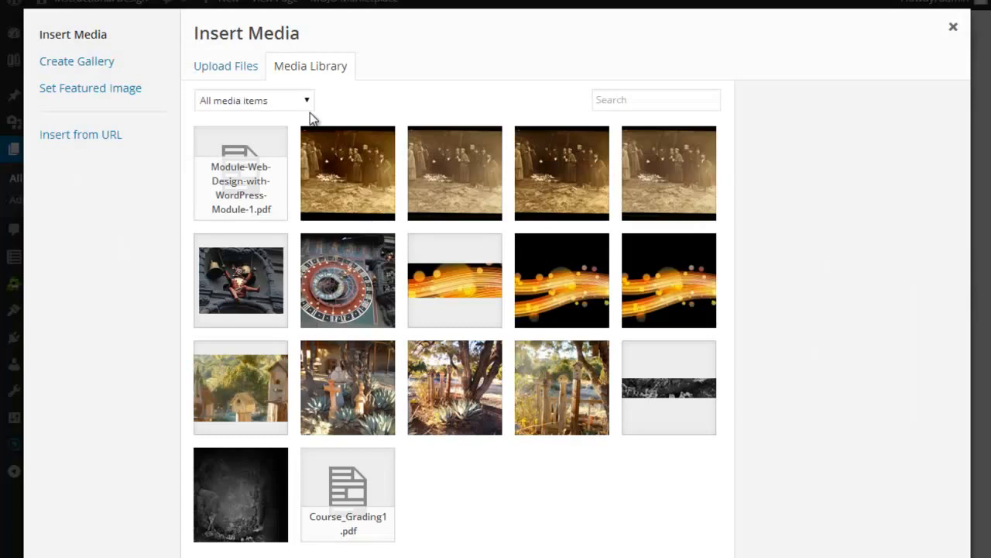
left_click(226, 66)
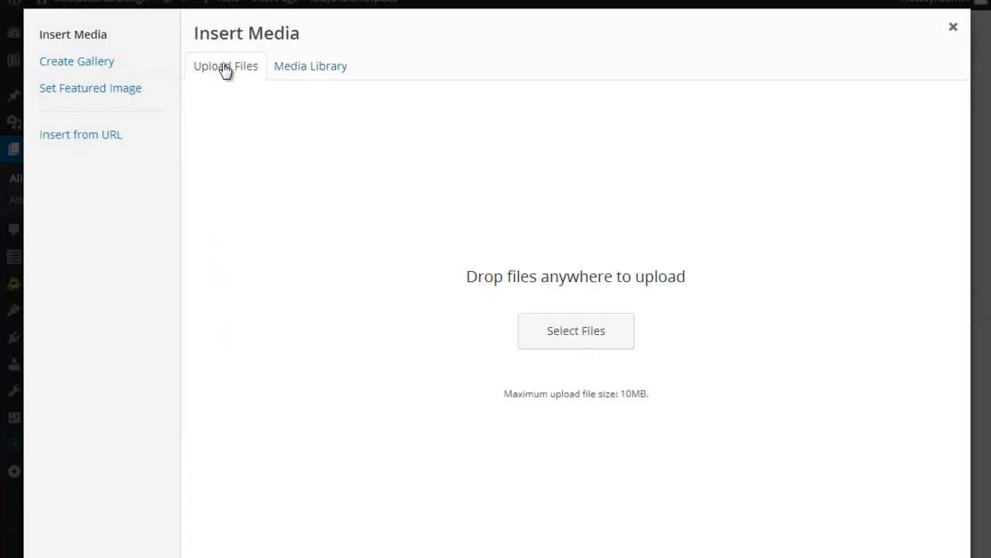
mouse_move(577, 330)
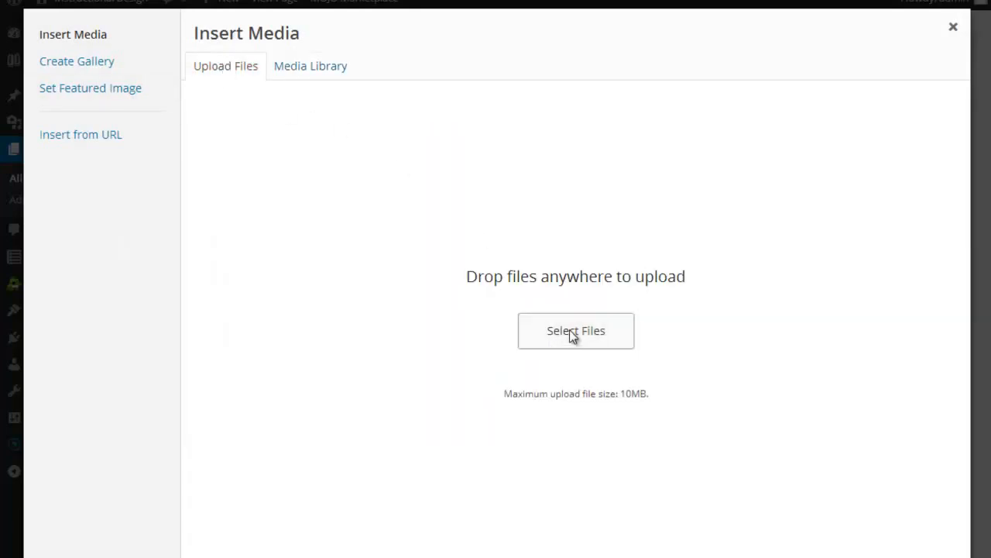
left_click(576, 331)
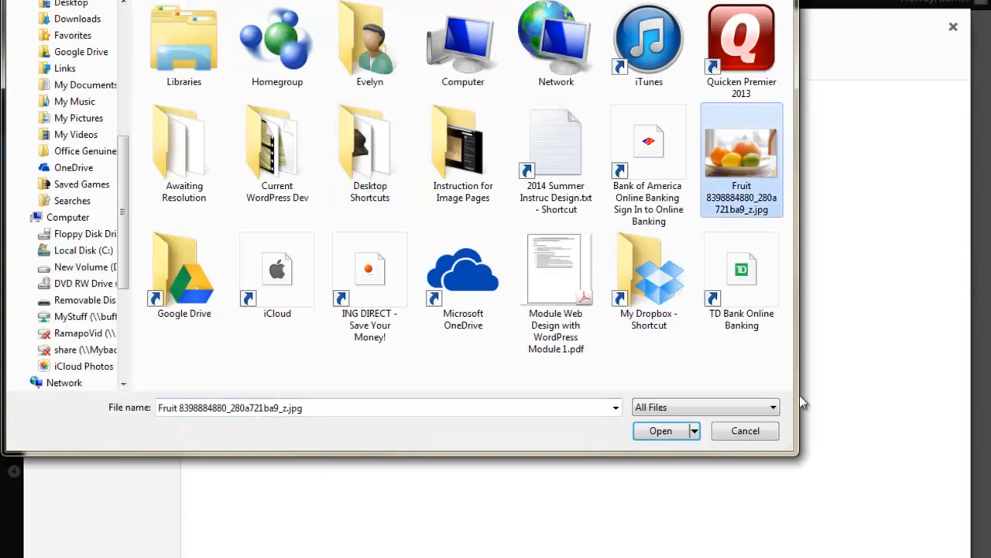
left_click(660, 431)
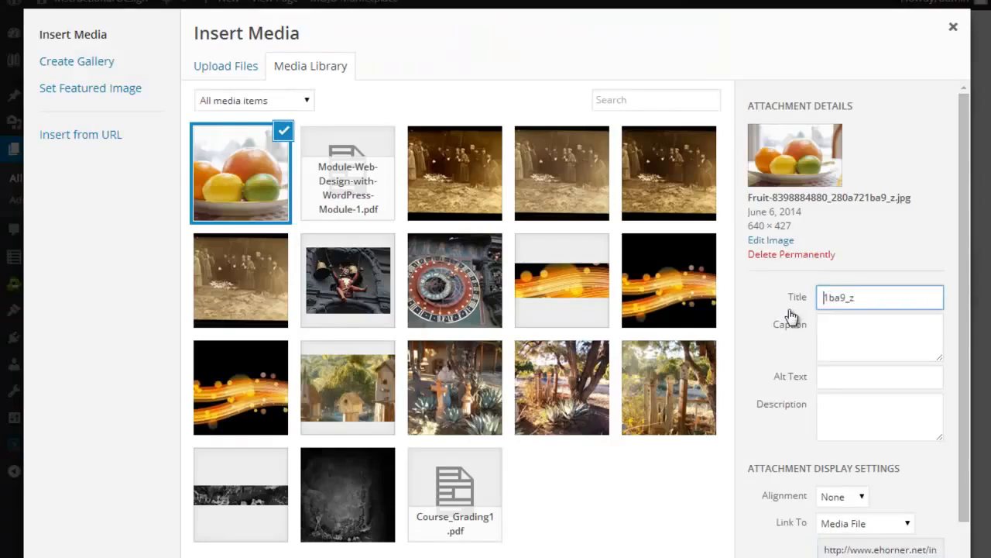
Label the fruit image 'Fruit' in its attachment details and insert it into the page
left_click(880, 297)
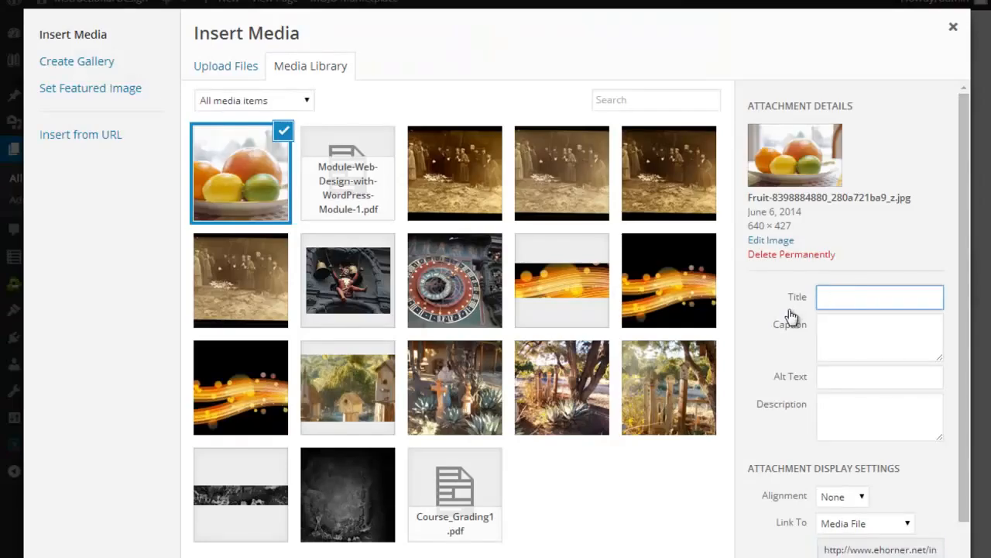
type("Fr")
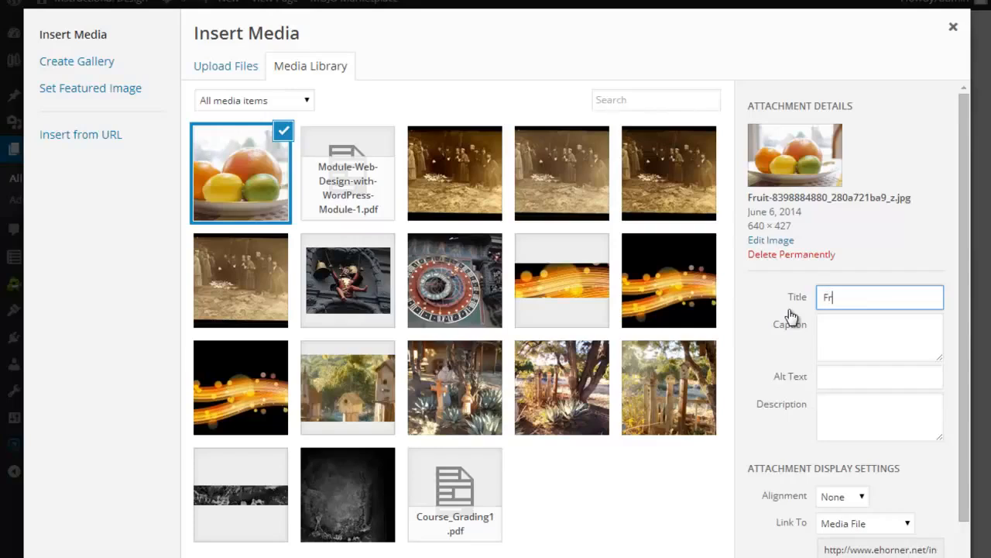
type("uit")
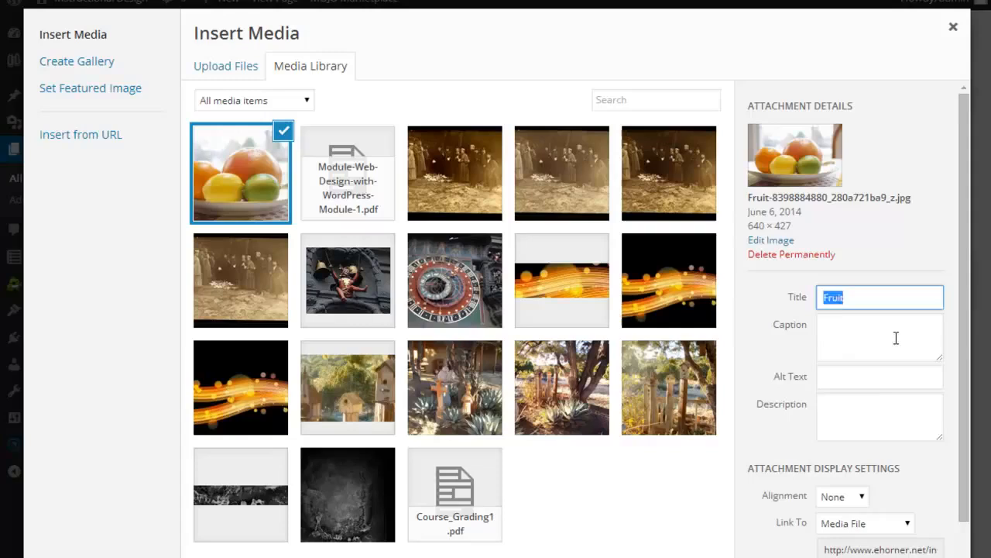
left_click(879, 416)
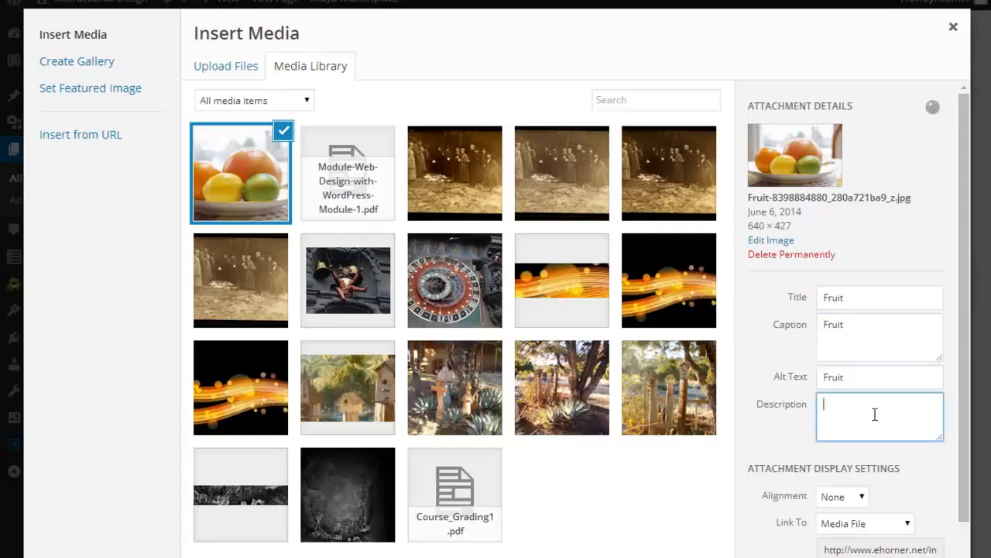
type("Fruit")
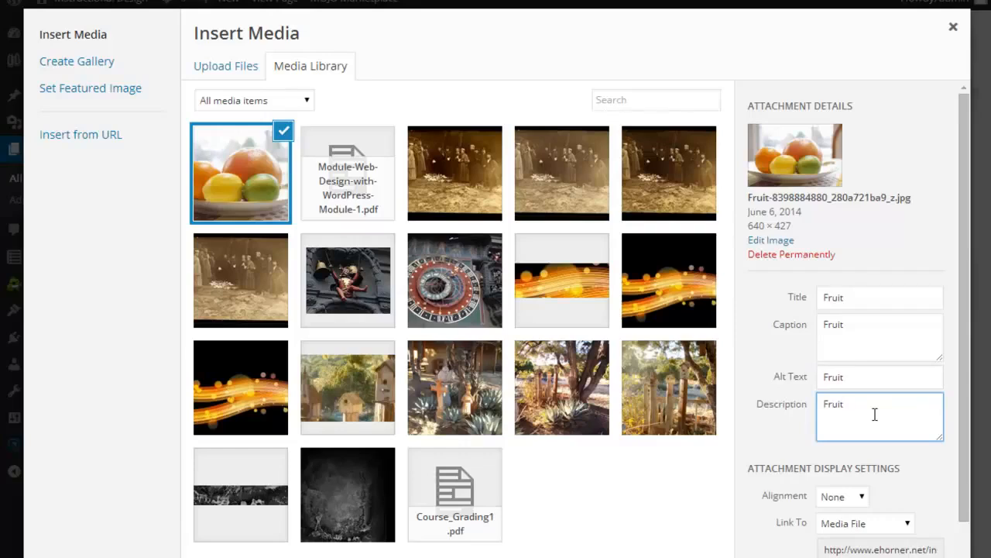
mouse_move(880, 327)
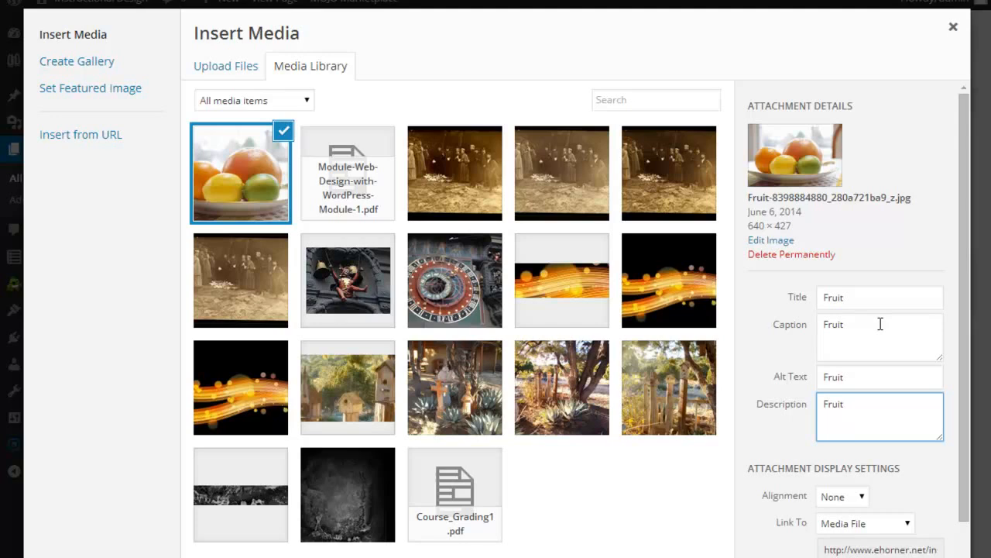
left_click(879, 323)
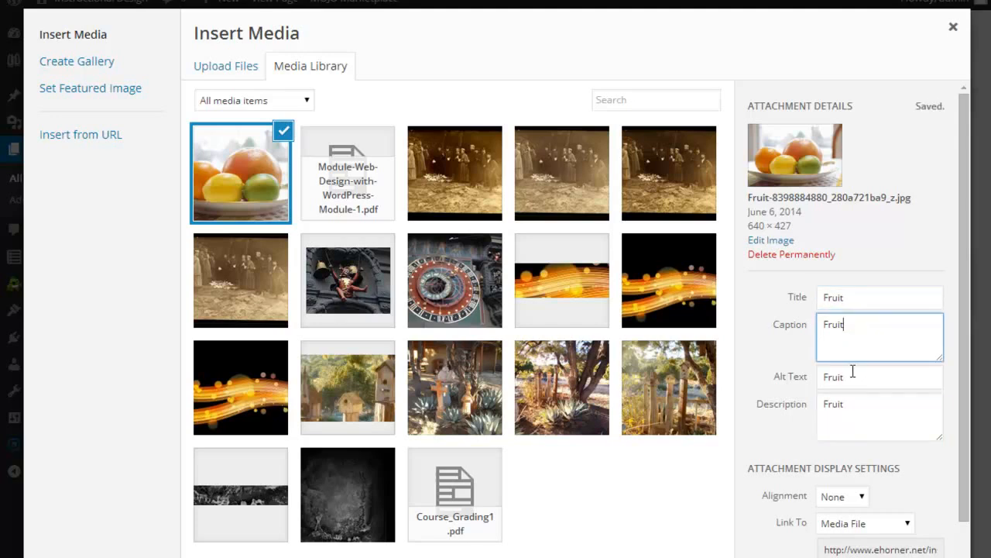
left_click(879, 416)
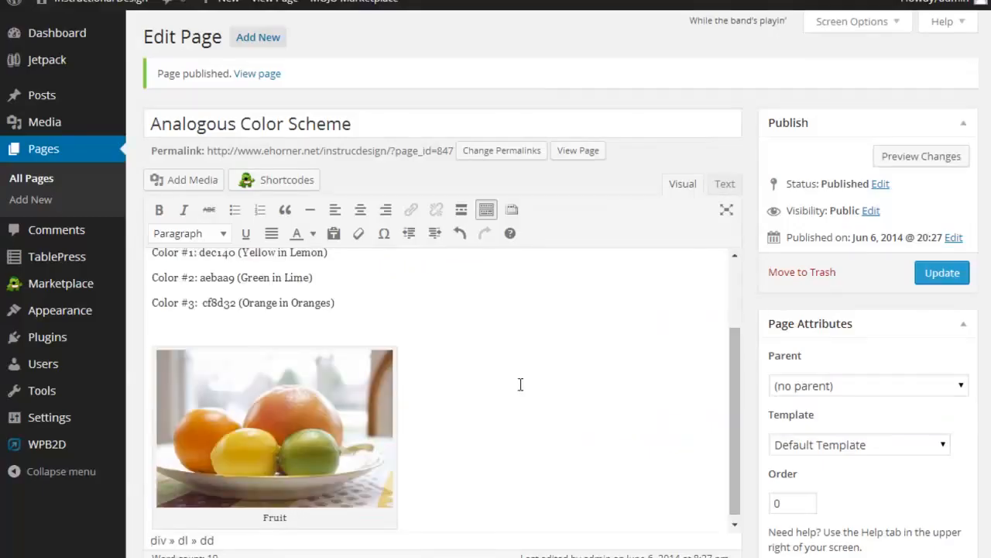
Update the published 'Analogous Color Scheme' page from the Publish box
left_click(942, 273)
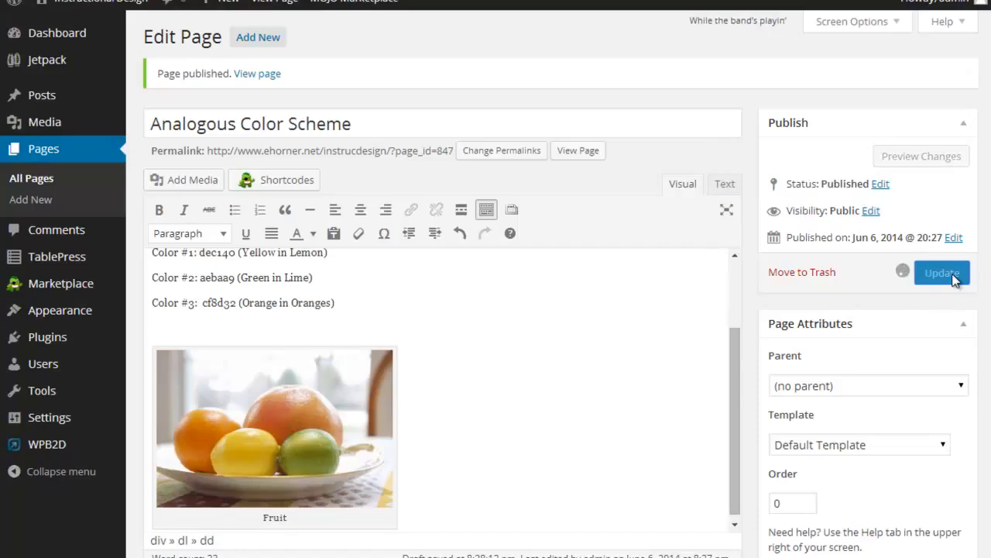
left_click(942, 272)
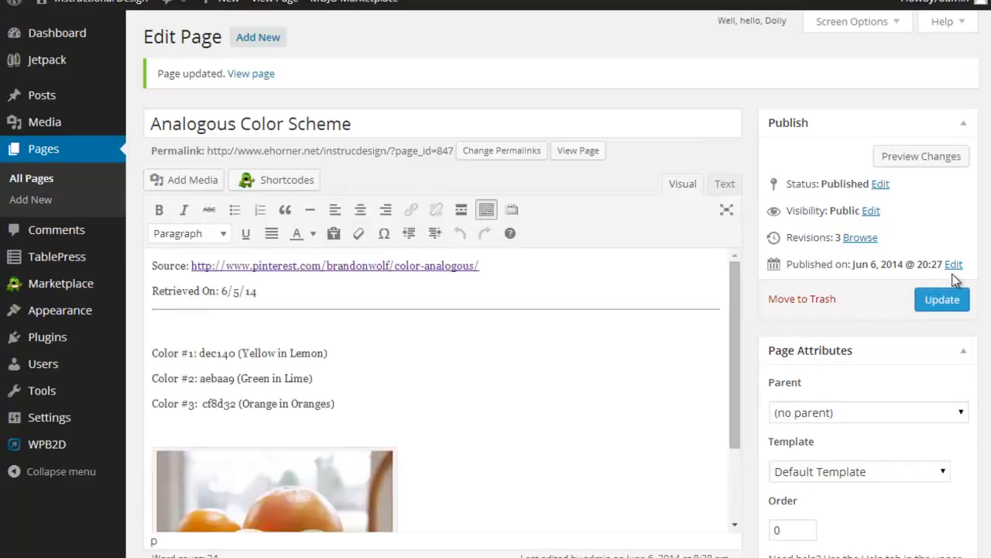